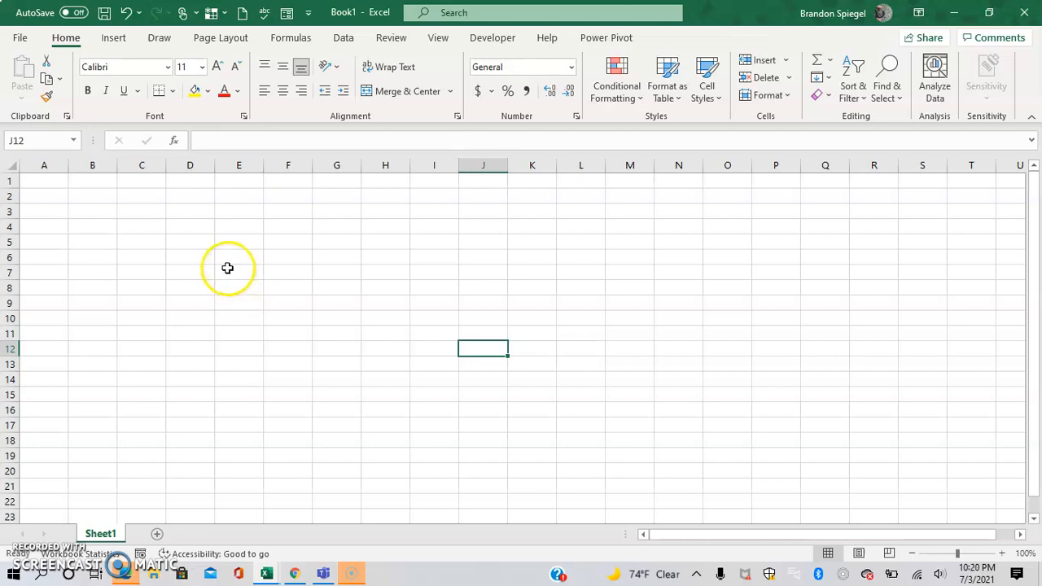
# Type a test entry into the worksheet and delete it
pyautogui.write('sone')
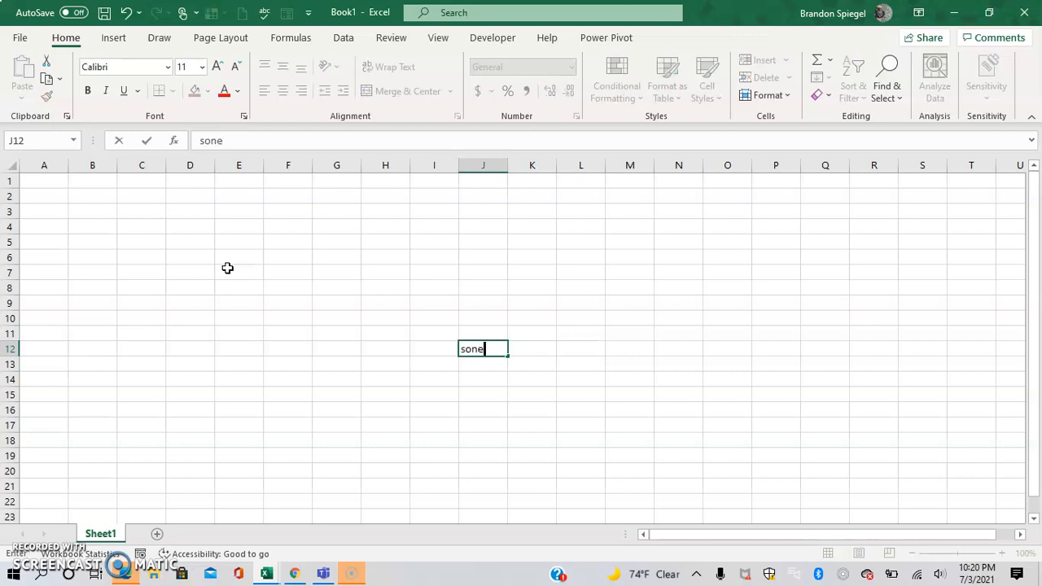
pyautogui.write('something')
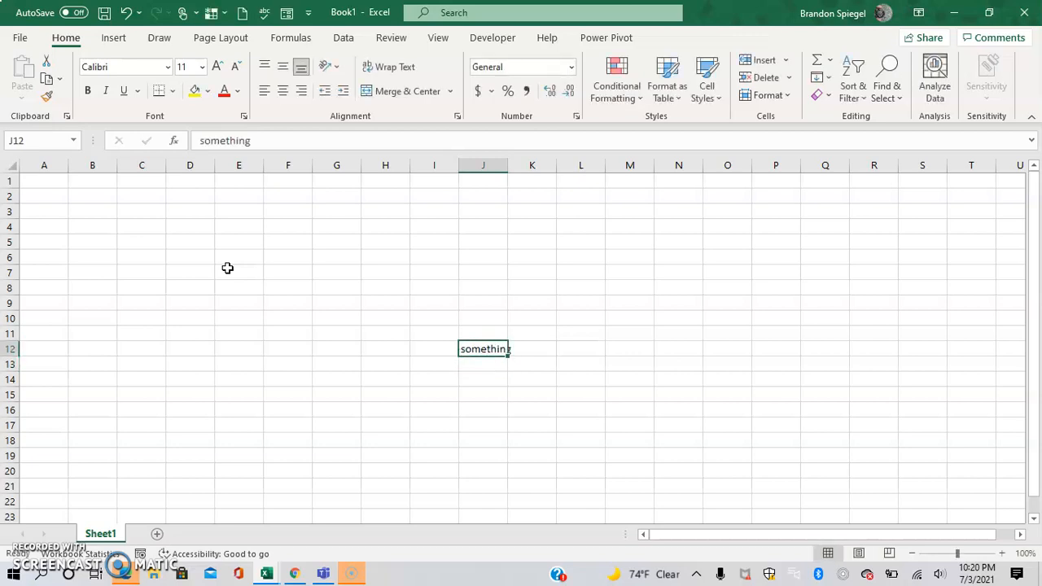
pyautogui.press('Delete')
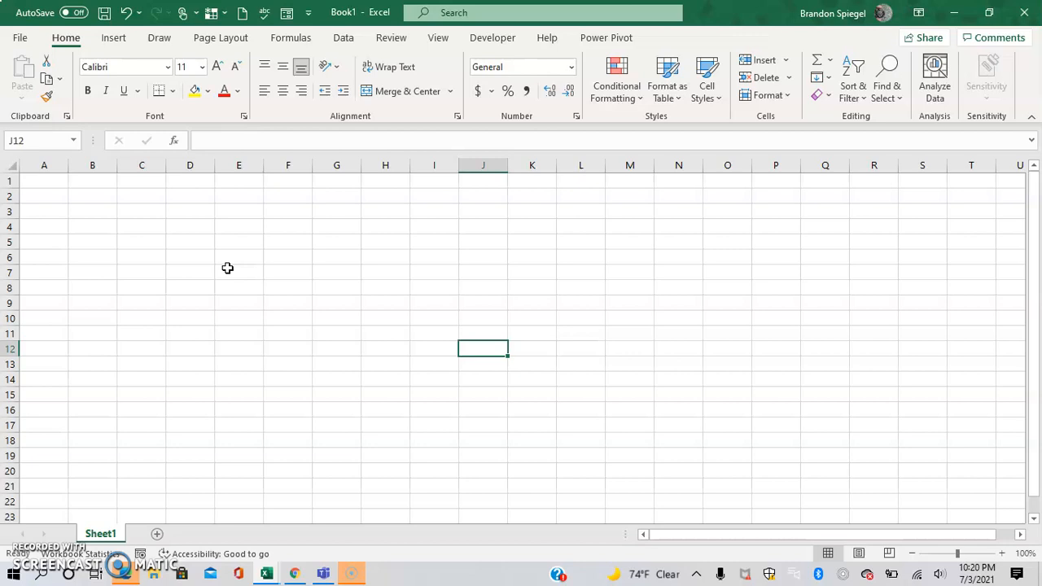
# Select a cell, then open Excel Options from the File backstage menu
pyautogui.click(44, 349)
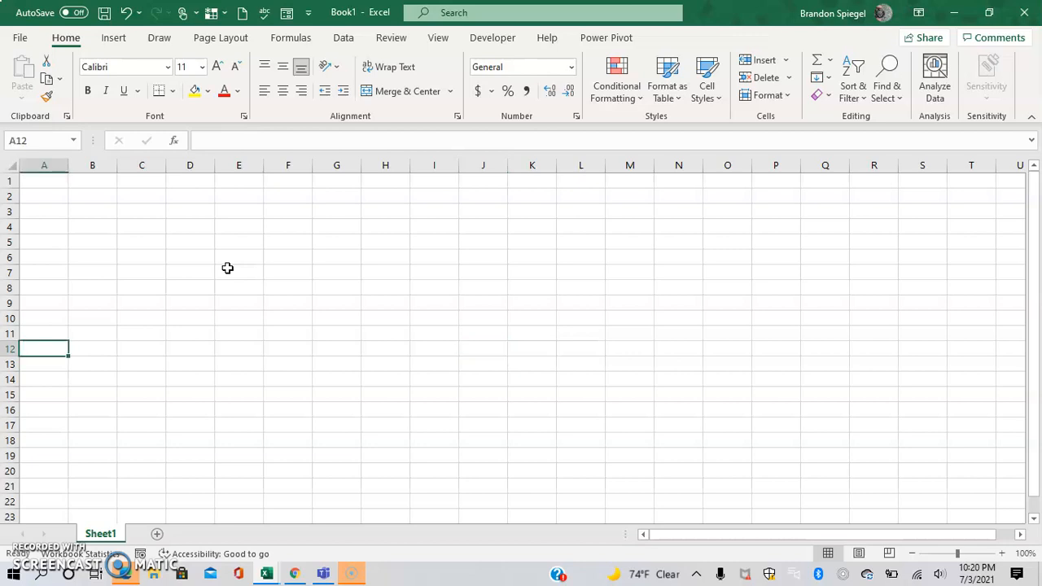
pyautogui.click(239, 272)
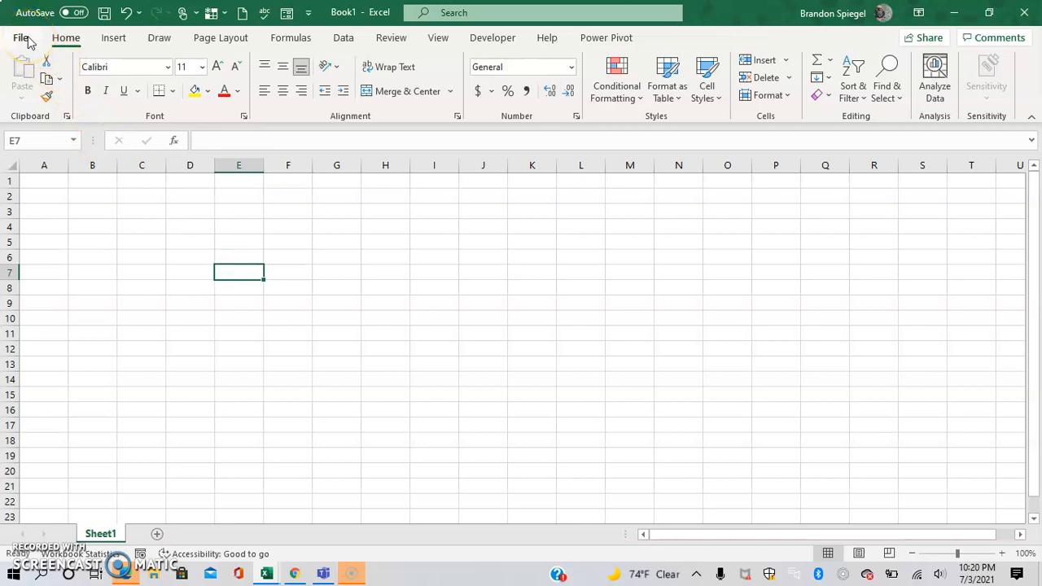
pyautogui.click(20, 37)
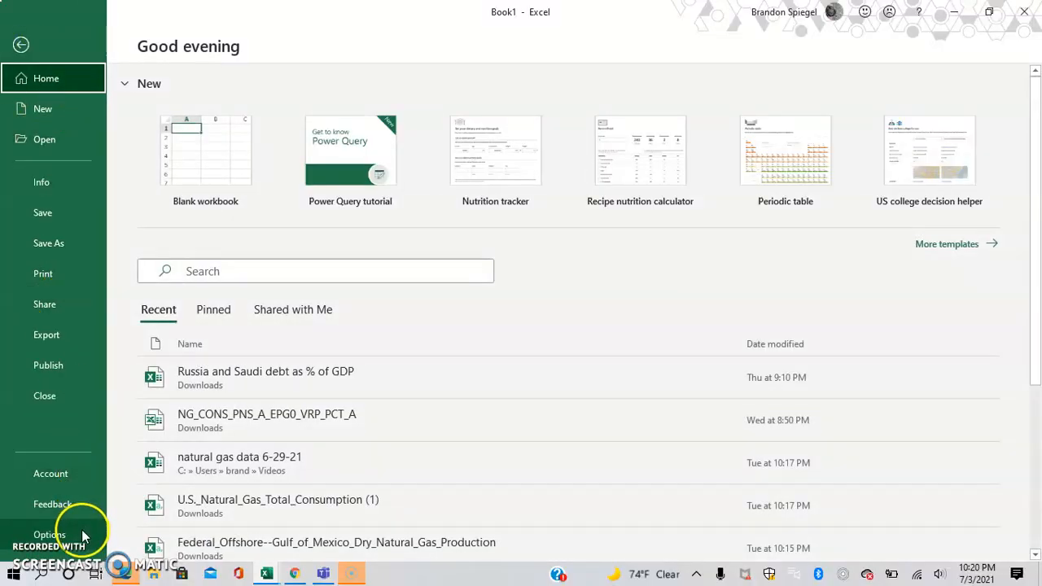
pyautogui.click(49, 535)
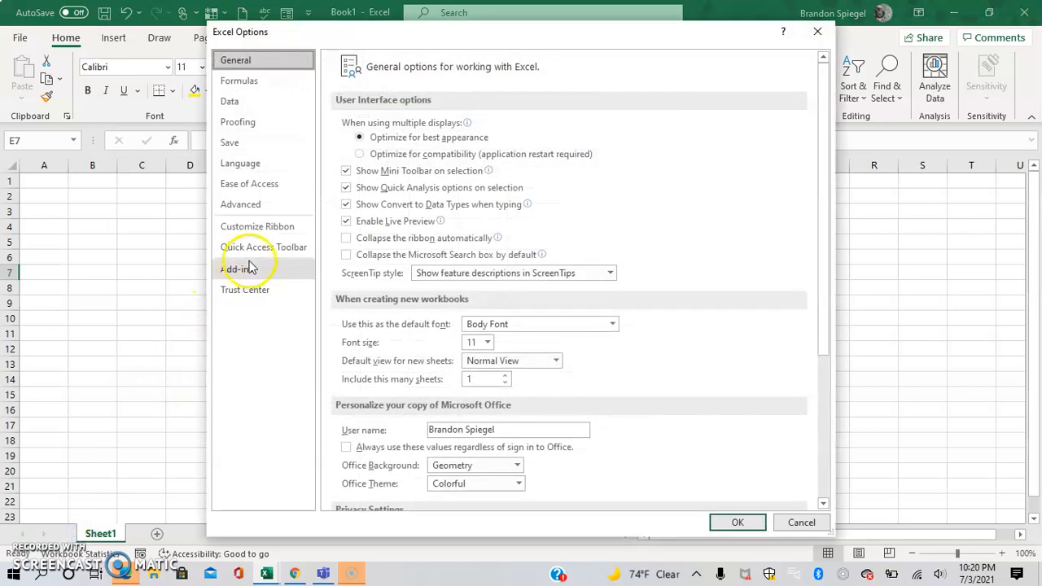
pyautogui.moveTo(249, 183)
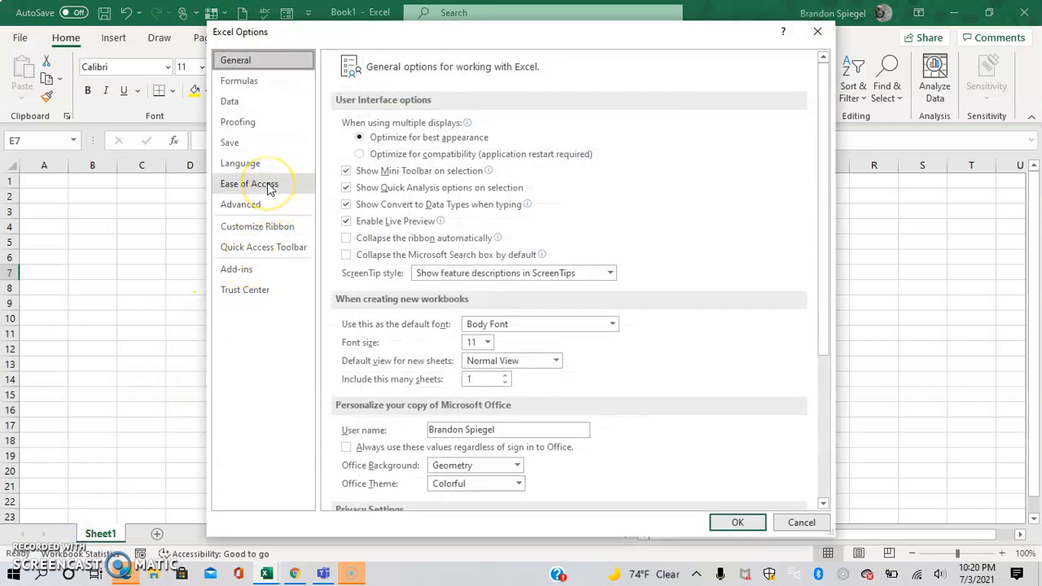
# Set the Ease of Access document font size to 14 and apply with OK
pyautogui.click(249, 183)
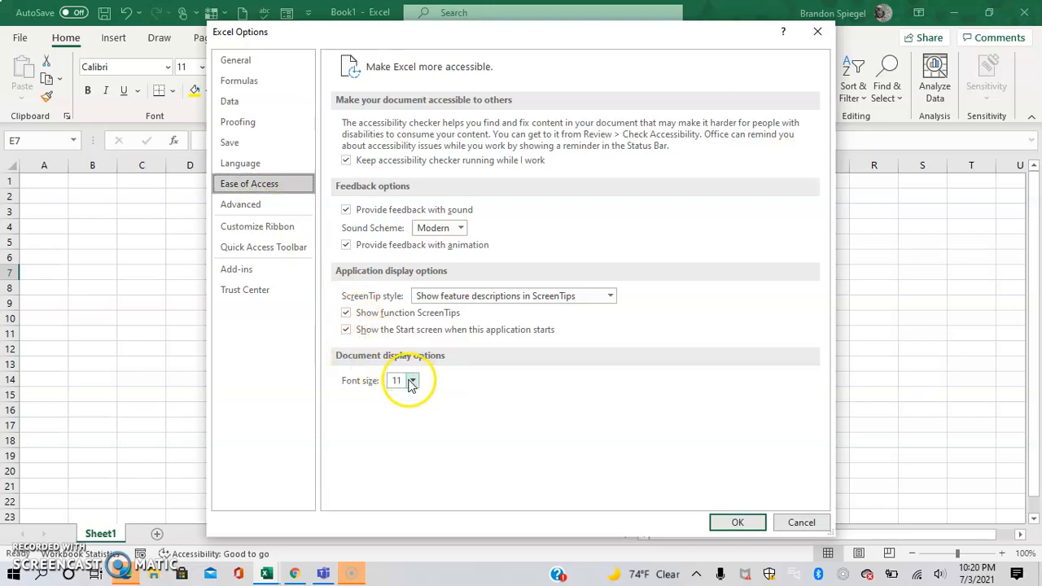
pyautogui.click(413, 380)
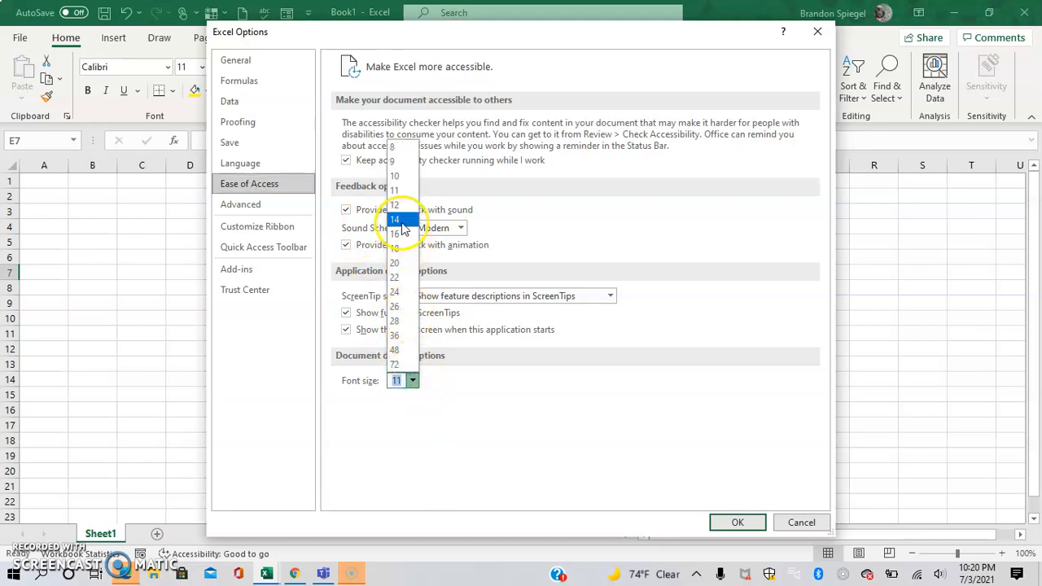
pyautogui.click(394, 220)
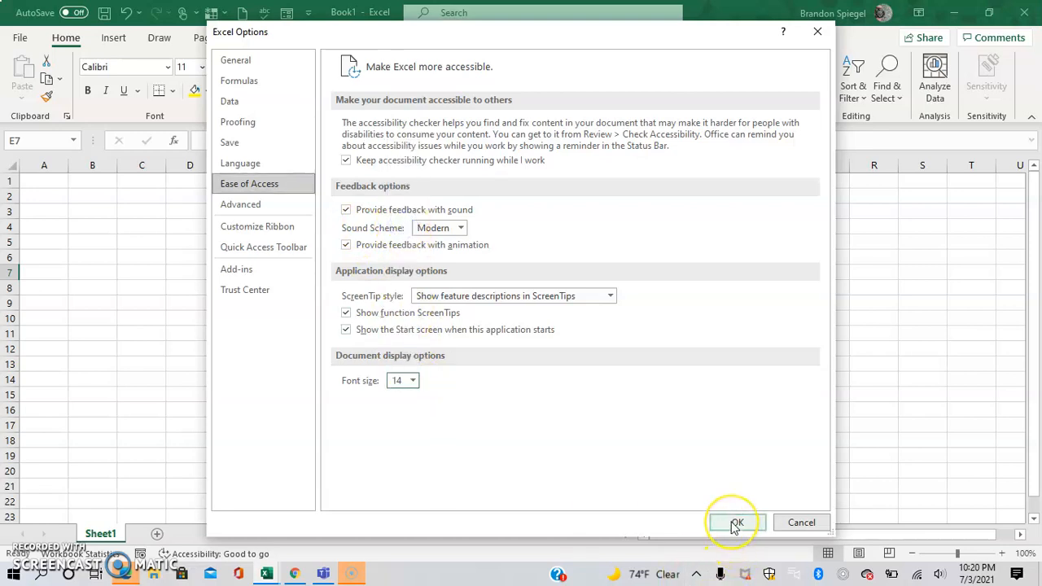
pyautogui.click(735, 522)
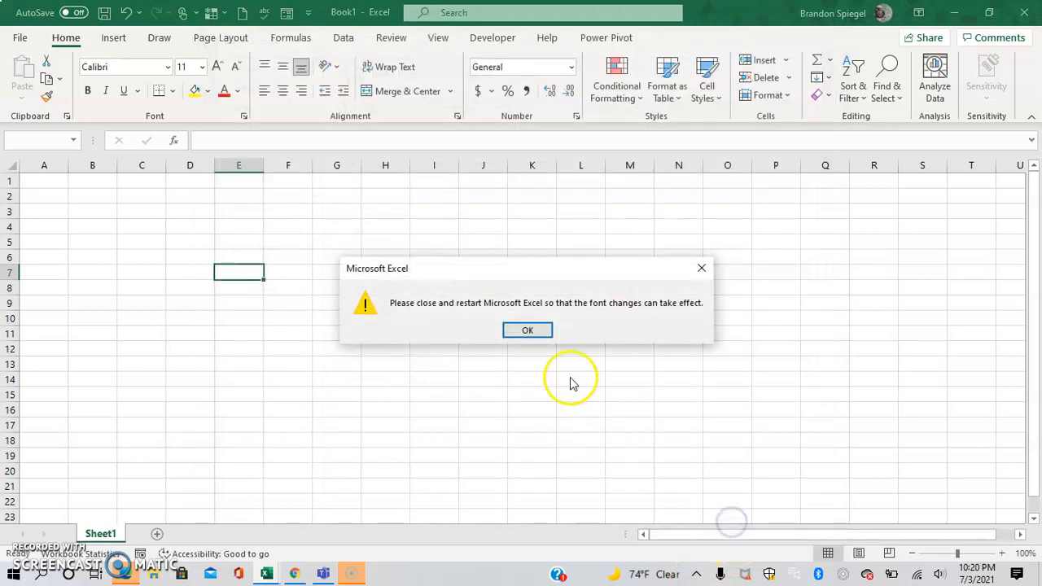
pyautogui.moveTo(527, 330)
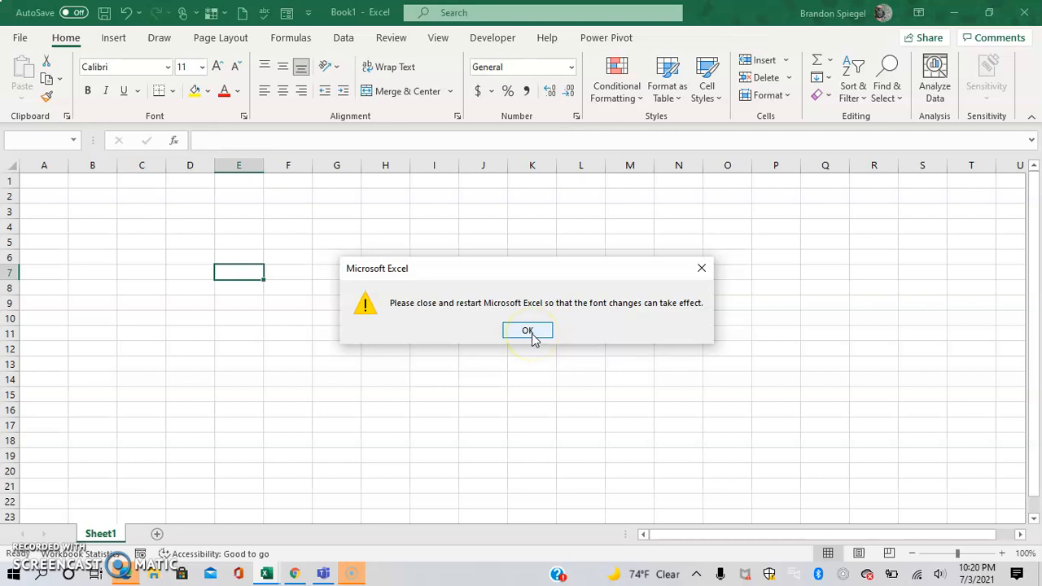
# Acknowledge the notice that Excel must restart for the 14-point font
pyautogui.click(528, 331)
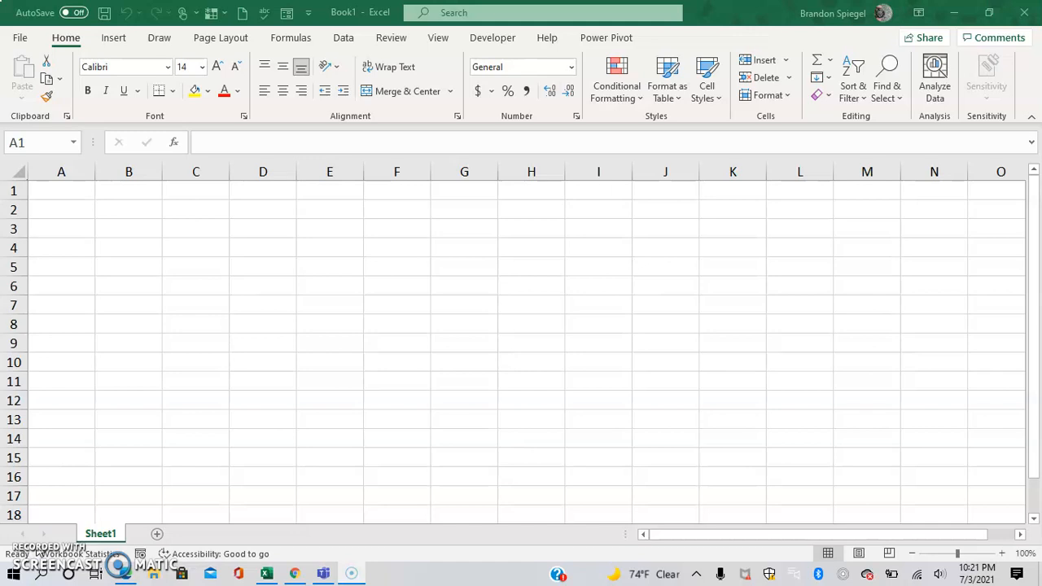
pyautogui.click(328, 285)
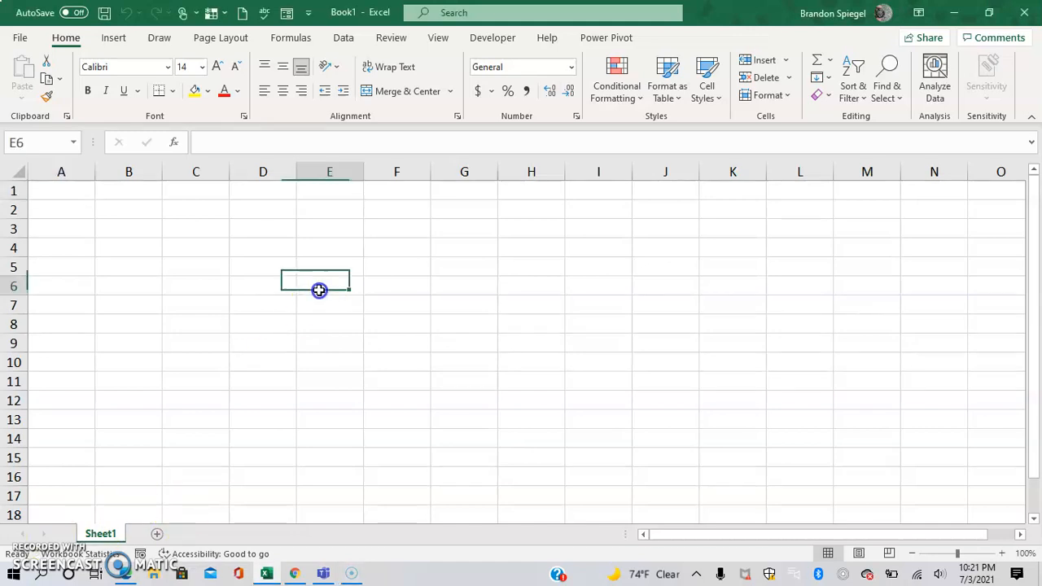
pyautogui.write('size')
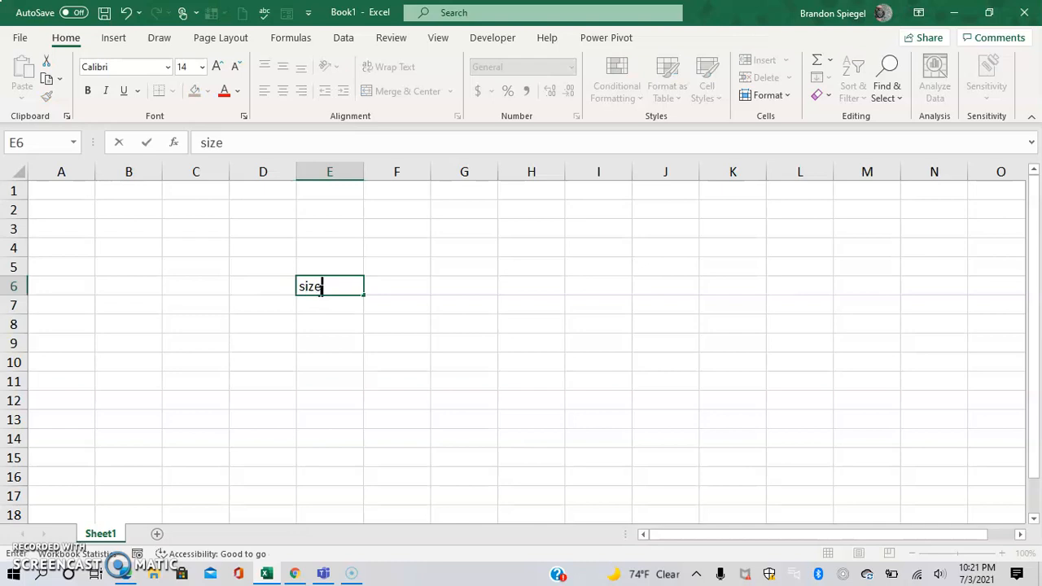
pyautogui.write('14 font')
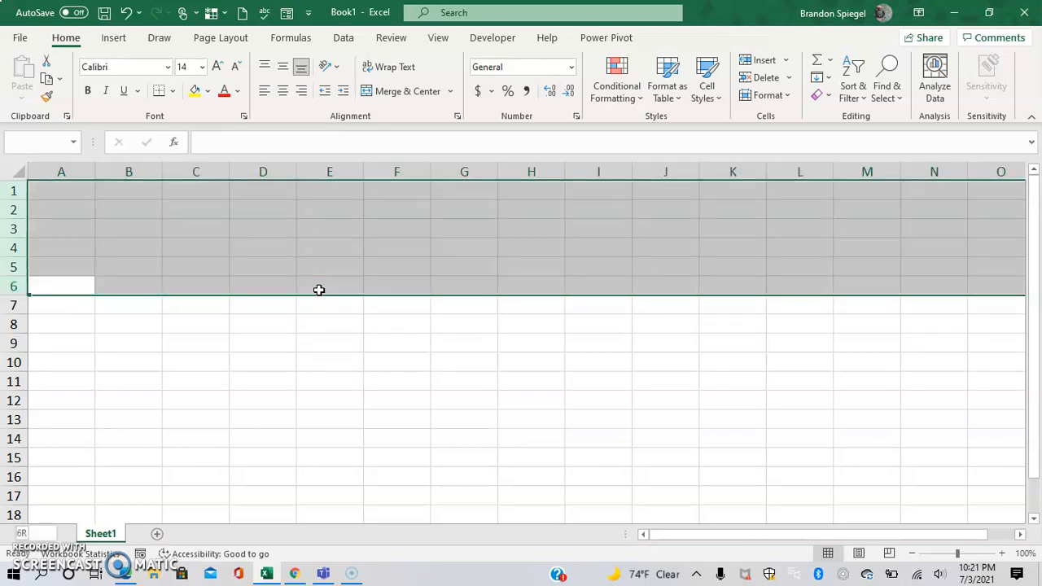
pyautogui.click(61, 248)
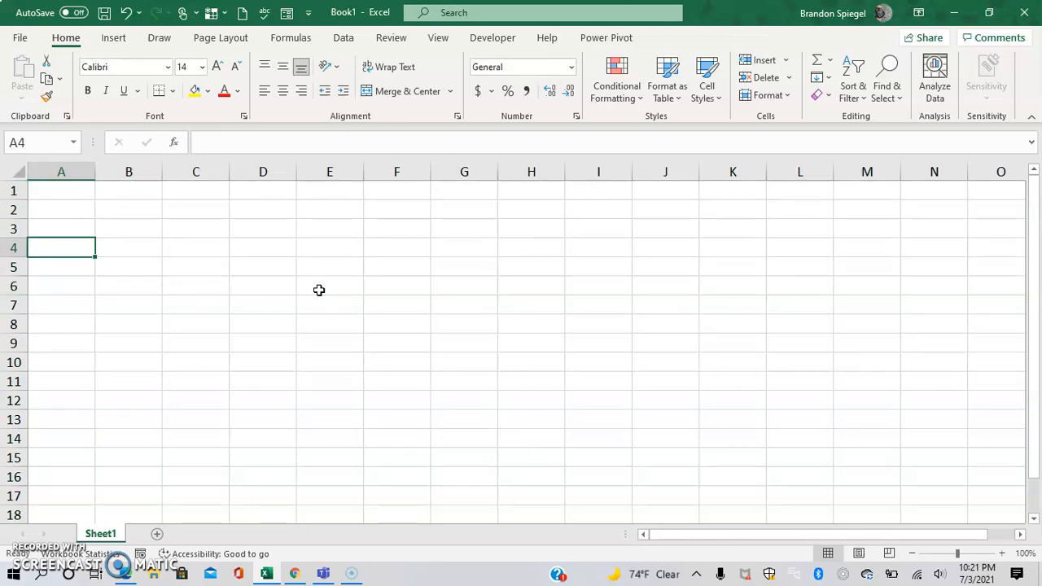
pyautogui.click(329, 285)
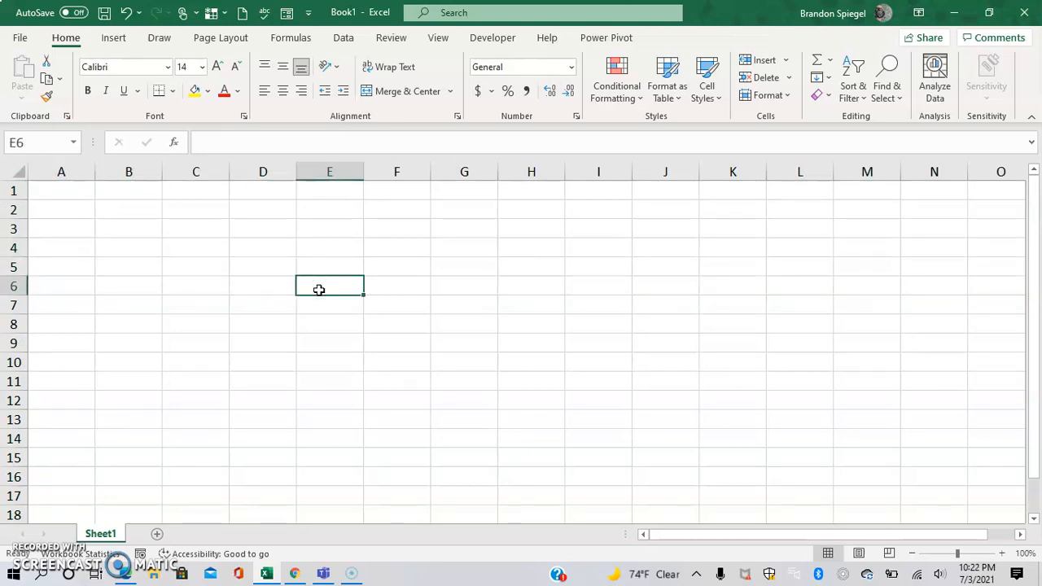